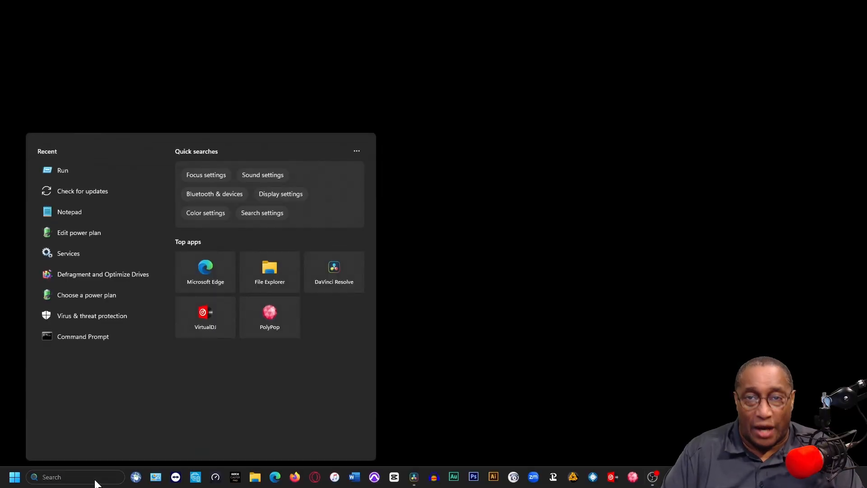
Step: Check the NVIDIA driver update status in the graphics driver software's Drivers view
{"action": "left_click", "coordinate": [82, 192]}
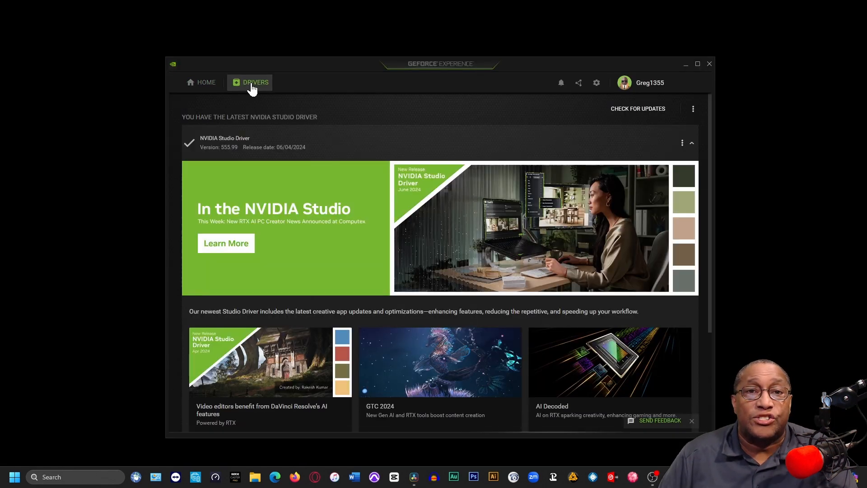
{"action": "left_click", "coordinate": [638, 109]}
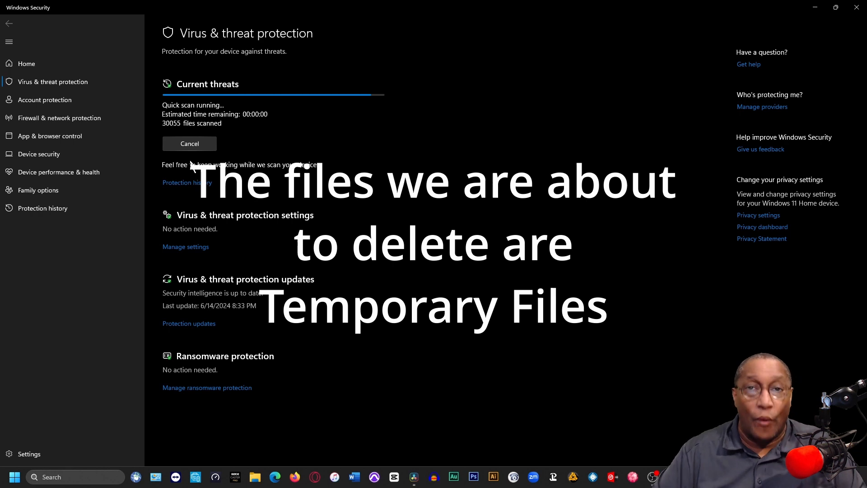
Step: Bring up the Run dialog (Win+R) to begin clearing temporary files
{"action": "key", "text": "Win+r"}
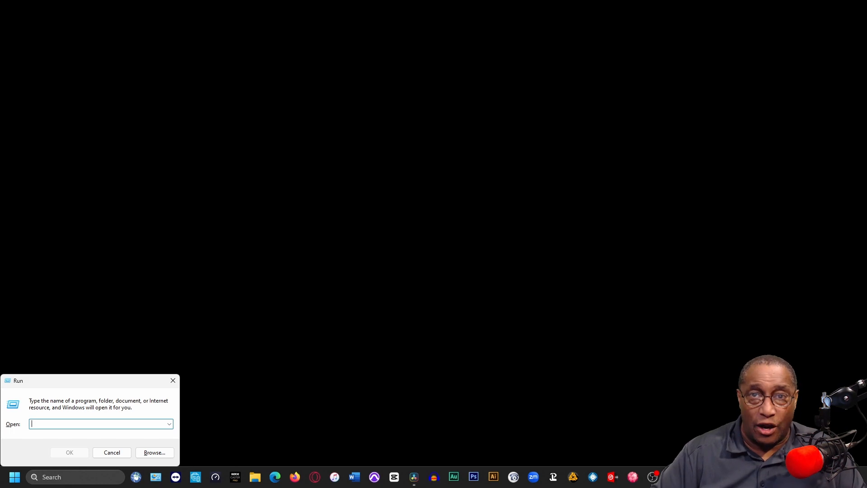
Step: Run 'prefetch' to reach the Prefetch folder
{"action": "type", "text": "prefetch"}
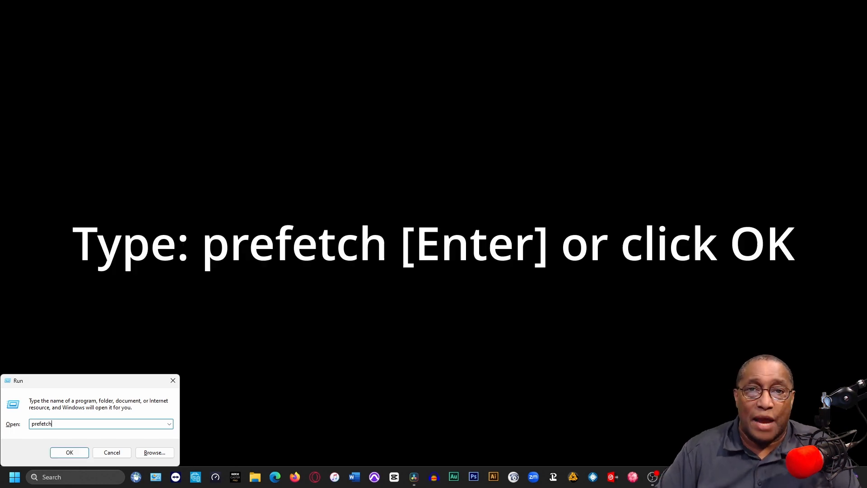
{"action": "left_click", "coordinate": [69, 451]}
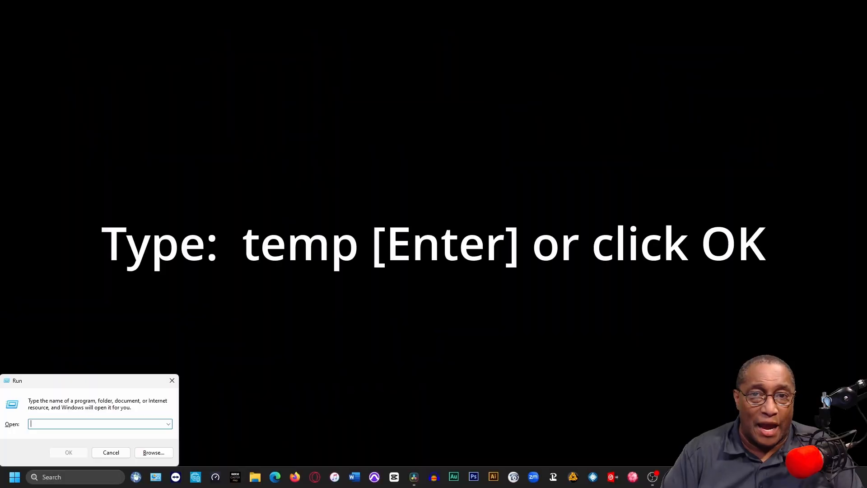
Step: Run 'temp' and permanently delete the Temp folder's 36 items, skipping files in use
{"action": "type", "text": "temp"}
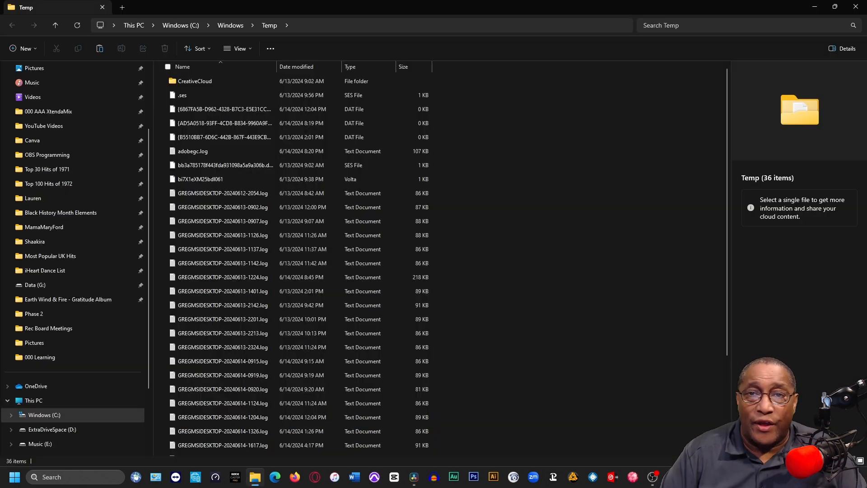
{"action": "left_click", "coordinate": [165, 48]}
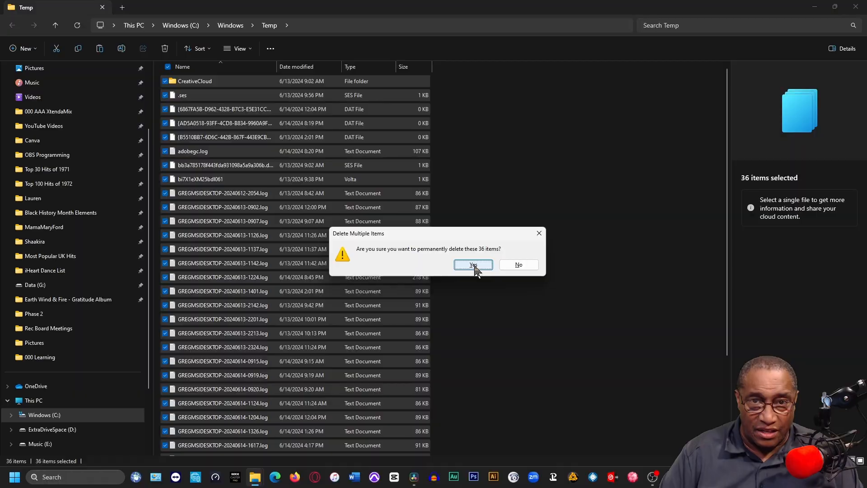
{"action": "left_click", "coordinate": [474, 265]}
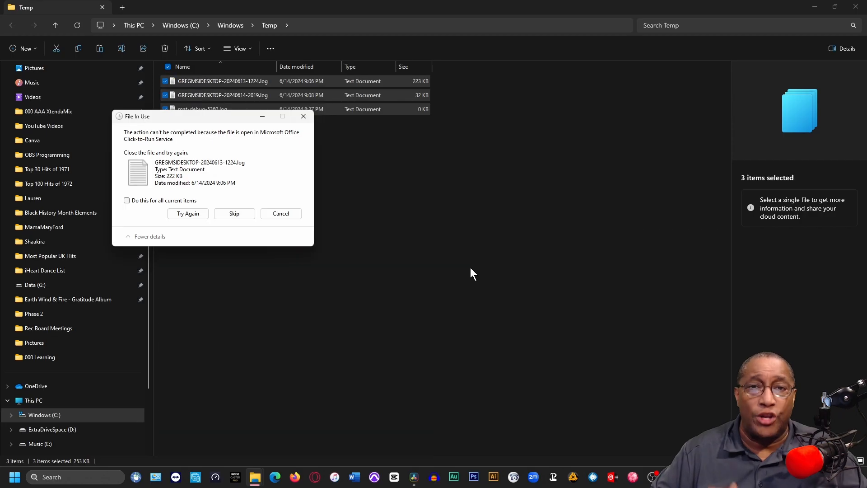
{"action": "left_click", "coordinate": [127, 200]}
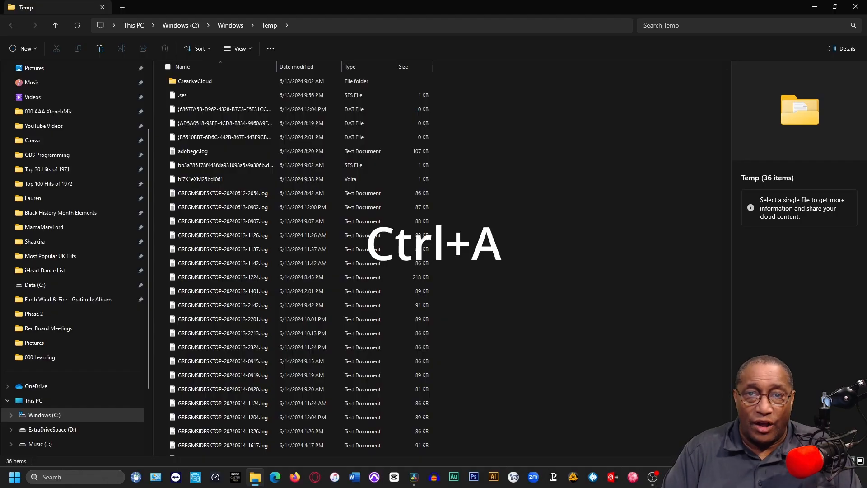
Step: Permanently delete the 27 items in the other temp folder
{"action": "key", "text": "Delete"}
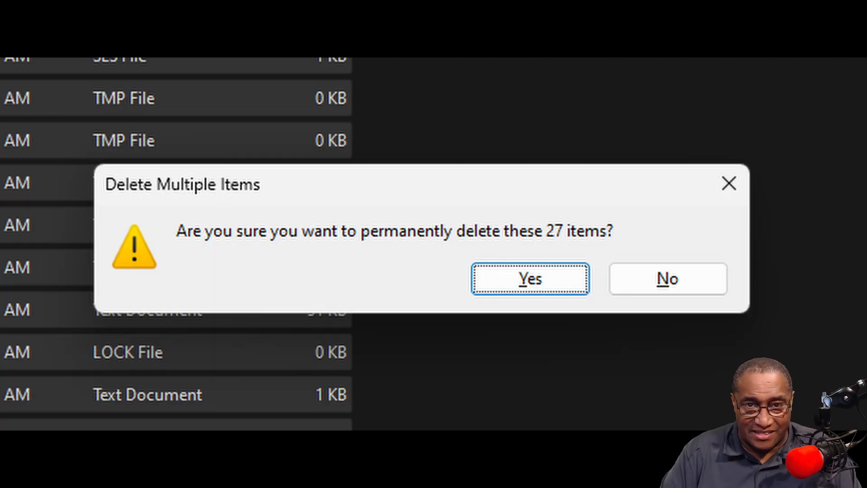
{"action": "left_click", "coordinate": [531, 278]}
{"action": "type", "text": "cl"}
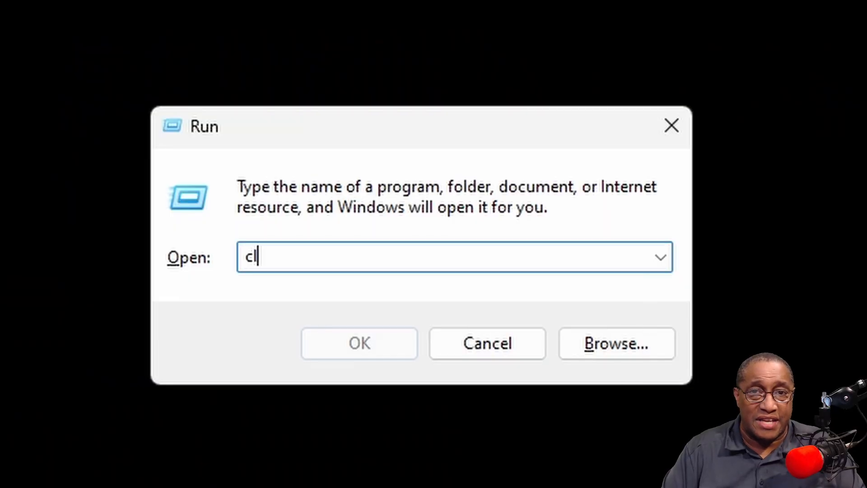
Step: Launch Disk Cleanup via cleanmgr and choose drive Windows (C:)
{"action": "type", "text": "eanm"}
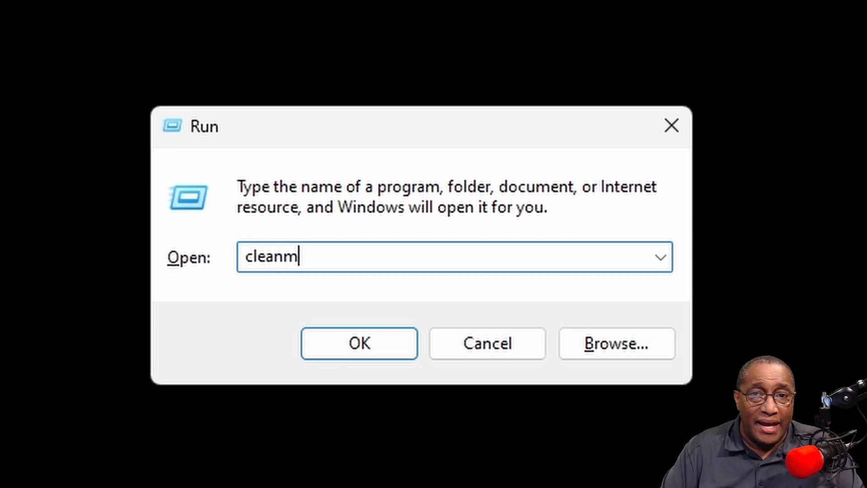
{"action": "type", "text": "gr"}
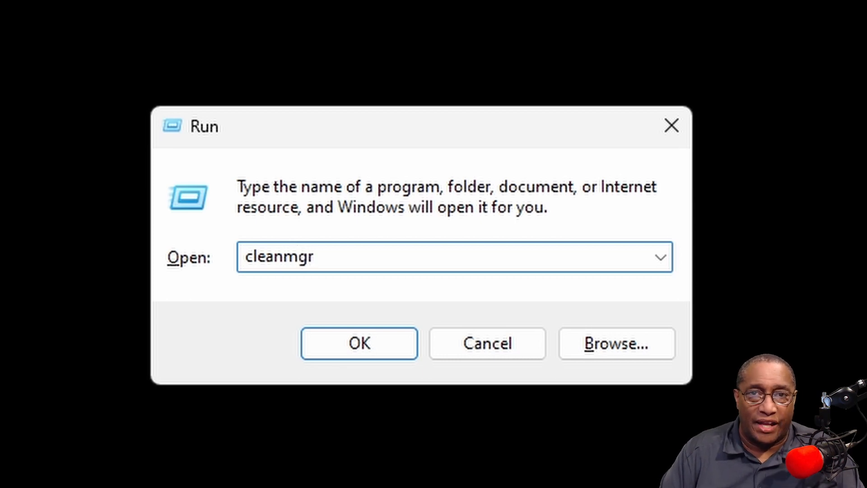
{"action": "left_click", "coordinate": [360, 343]}
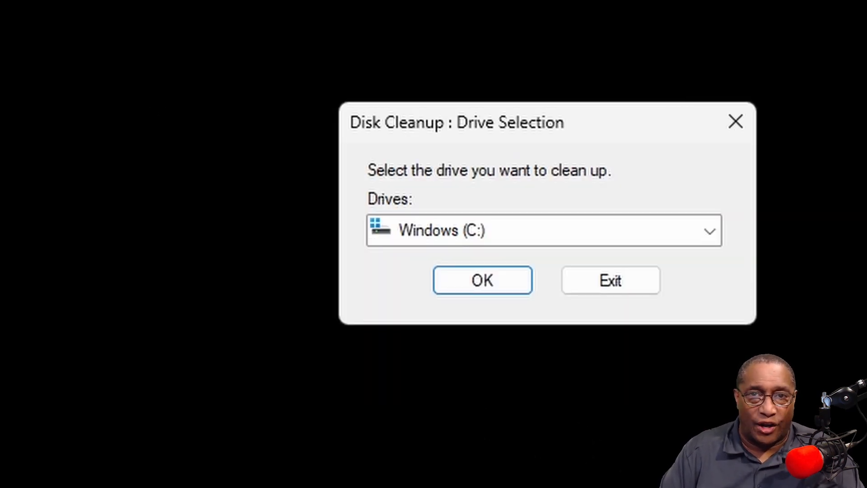
{"action": "left_click", "coordinate": [483, 280]}
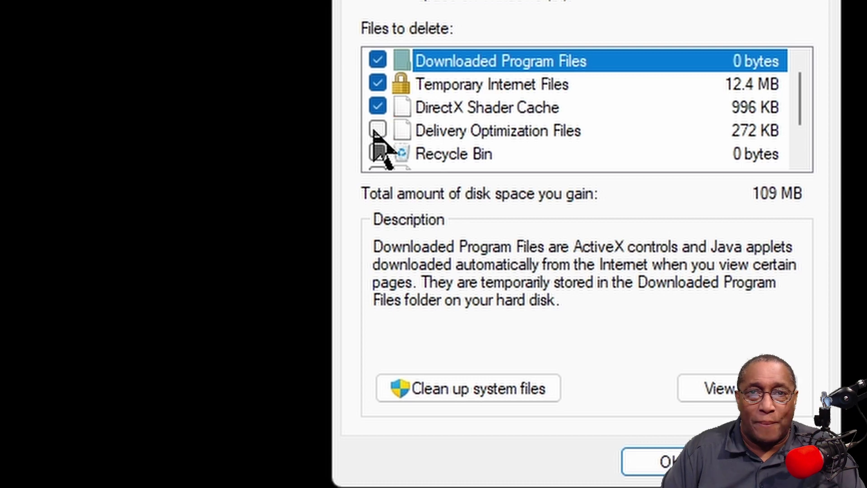
Step: Tick all categories including Temporary files and confirm deleting them
{"action": "scroll", "scroll_direction": "down", "scroll_amount": 3}
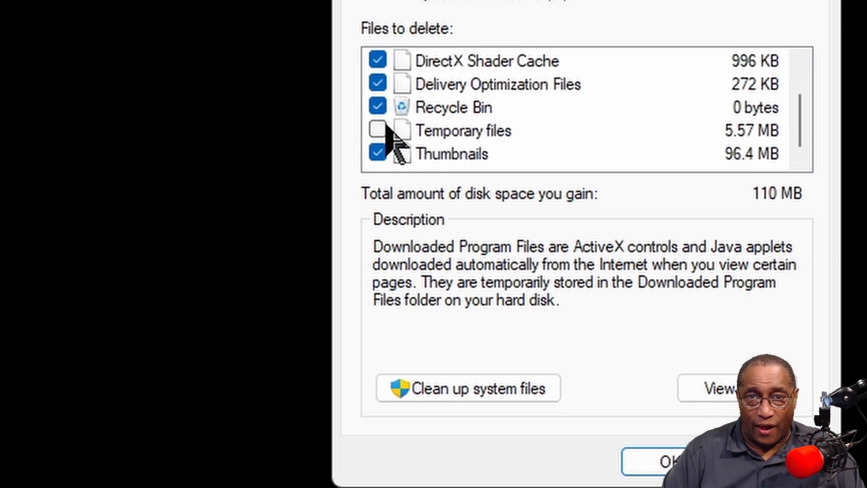
{"action": "left_click", "coordinate": [377, 130]}
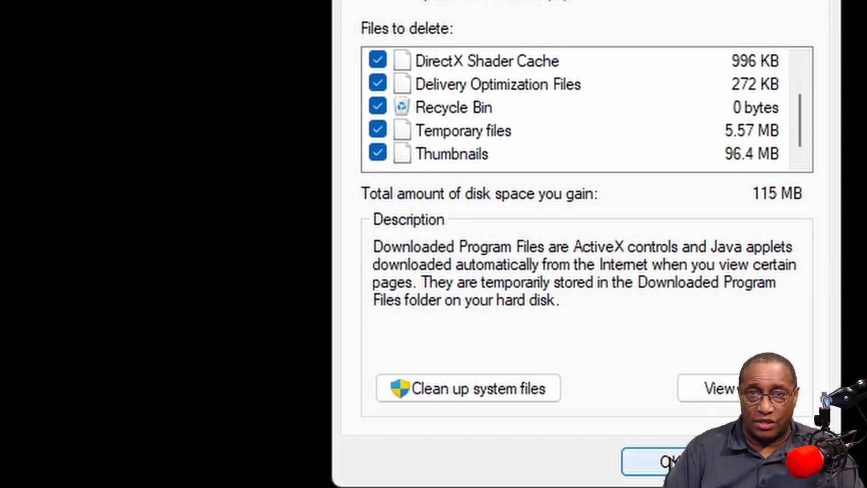
{"action": "left_click", "coordinate": [668, 459]}
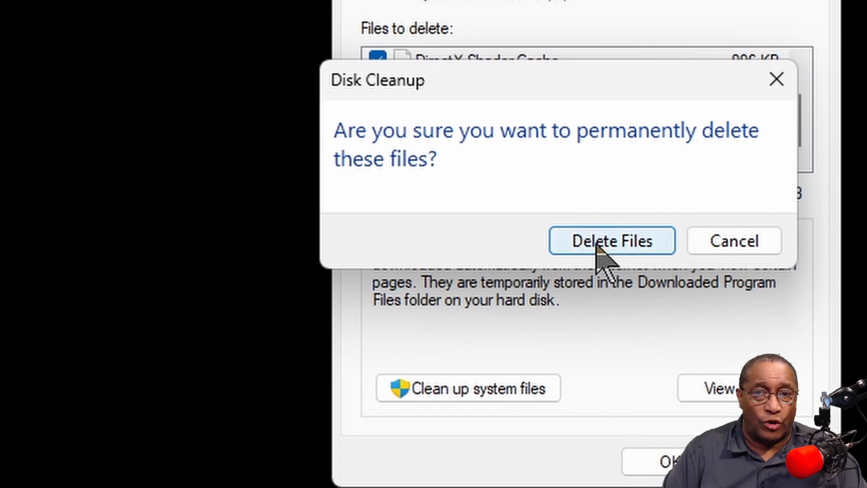
{"action": "left_click", "coordinate": [612, 240]}
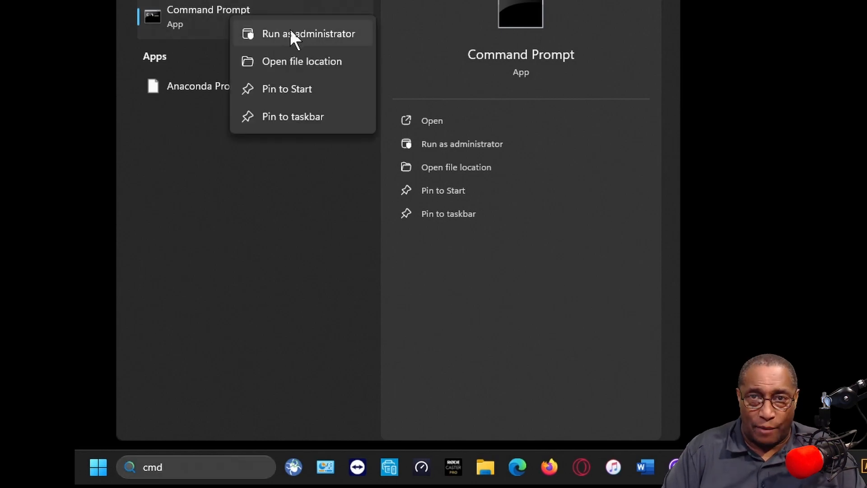
Step: Launch Command Prompt as administrator and approve the User Account Control prompt
{"action": "left_click", "coordinate": [303, 34]}
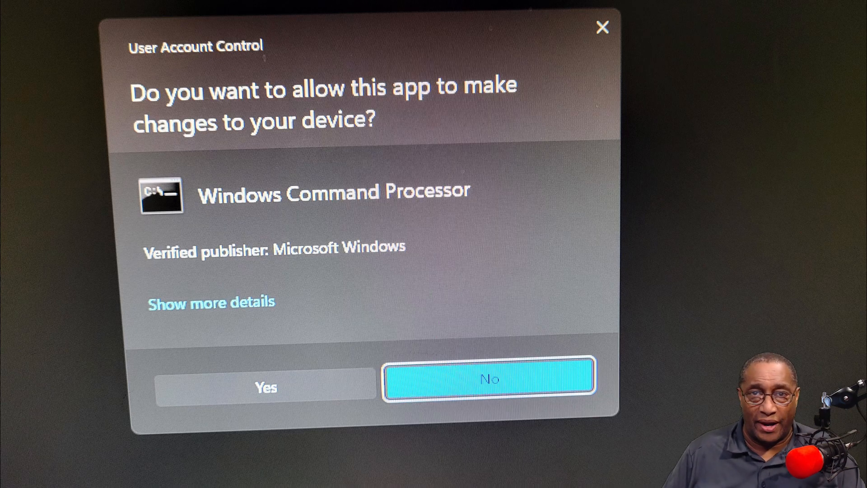
{"action": "left_click", "coordinate": [265, 387]}
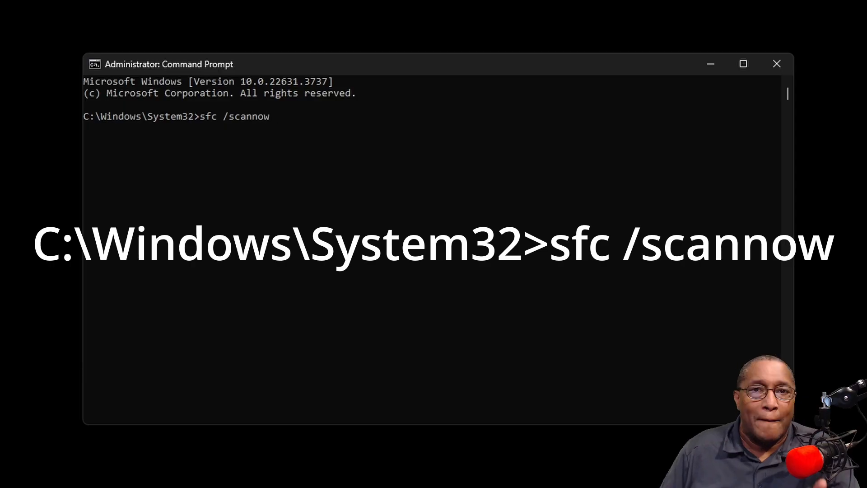
Step: Run sfc /scannow, which finds no integrity violations, then begin the DISM command
{"action": "key", "text": "Enter"}
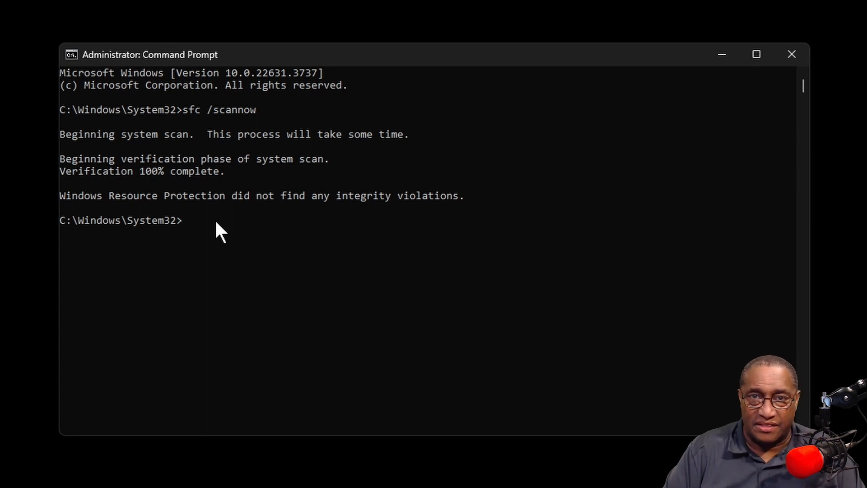
{"action": "type", "text": "Dism"}
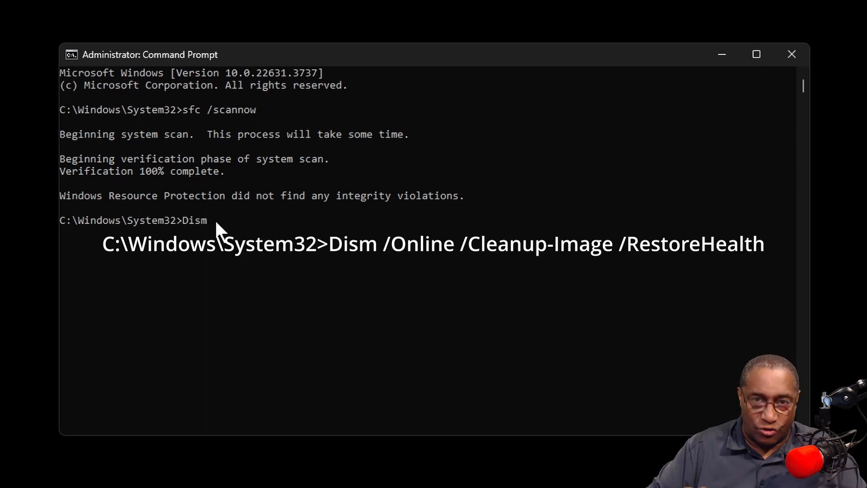
Step: Run Dism /Online /Cleanup-Image /RestoreHealth to repair the Windows image
{"action": "type", "text": "/Onl"}
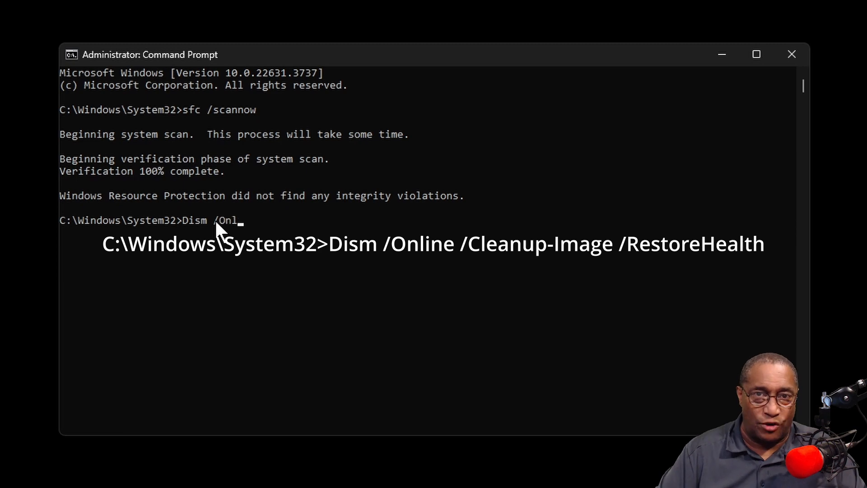
{"action": "key", "text": "Enter"}
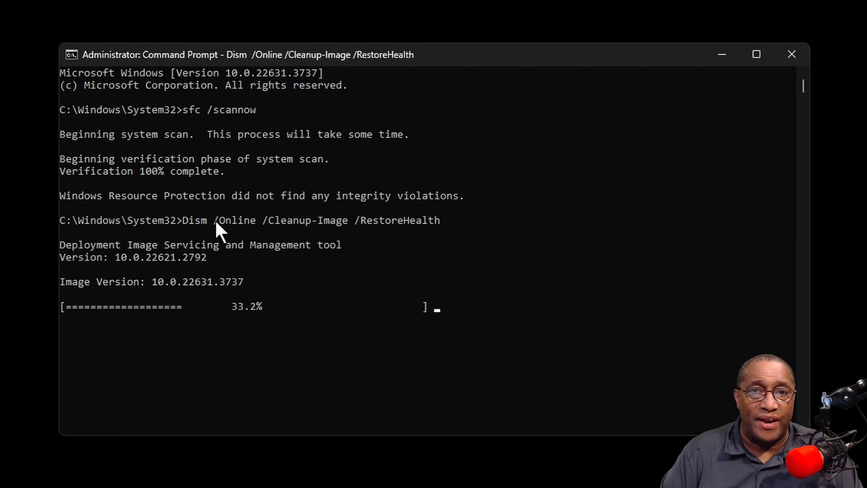
{"action": "mouse_move", "coordinate": [668, 192]}
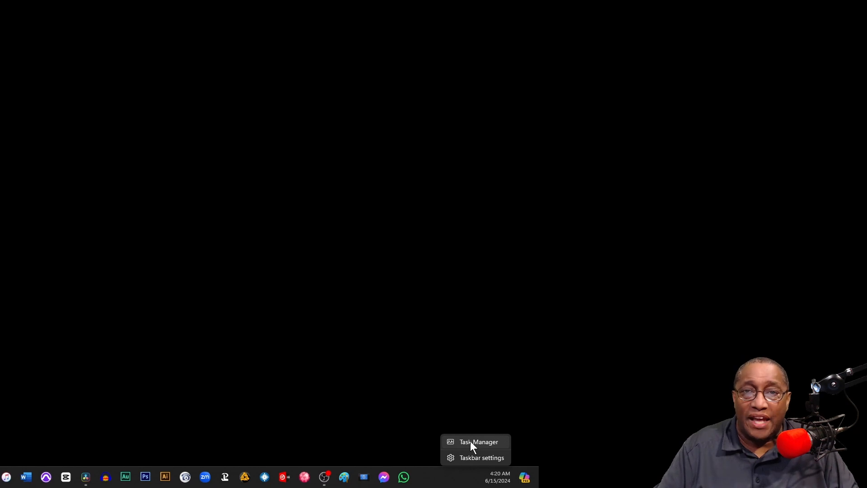
Step: In Task Manager's Startup apps list, set TouchPortal.exe to Enabled
{"action": "left_click", "coordinate": [479, 441]}
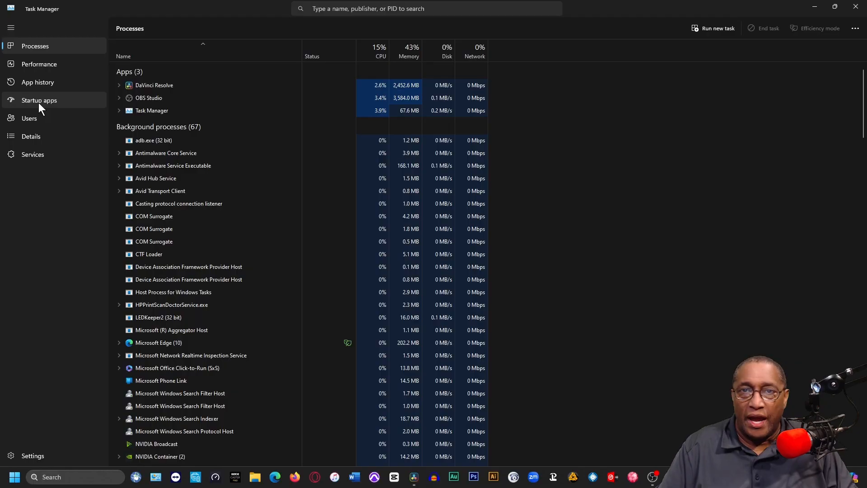
{"action": "left_click", "coordinate": [39, 101]}
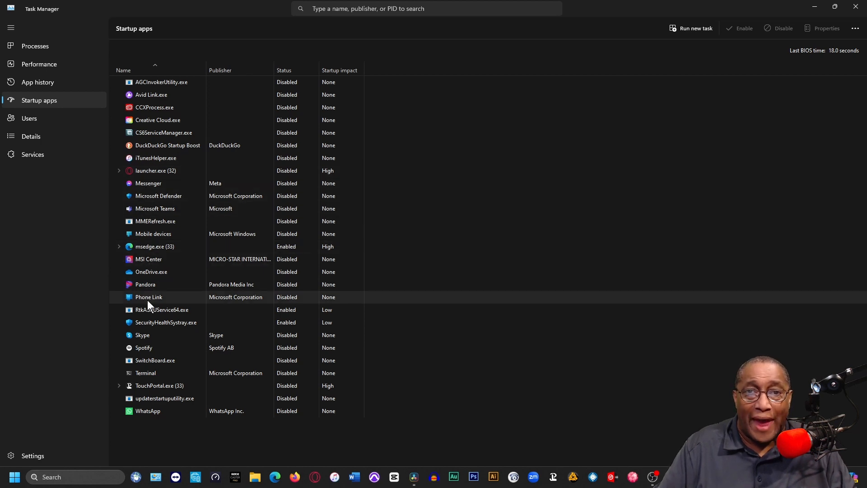
{"action": "right_click", "coordinate": [159, 385]}
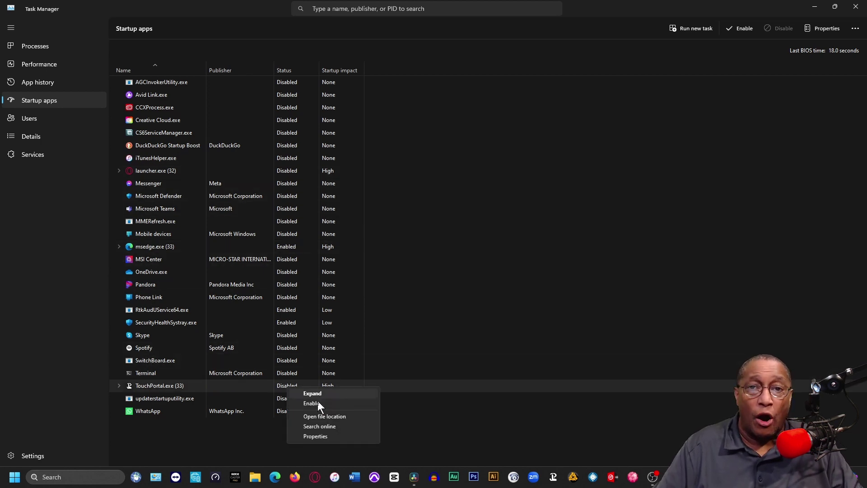
{"action": "left_click", "coordinate": [311, 403]}
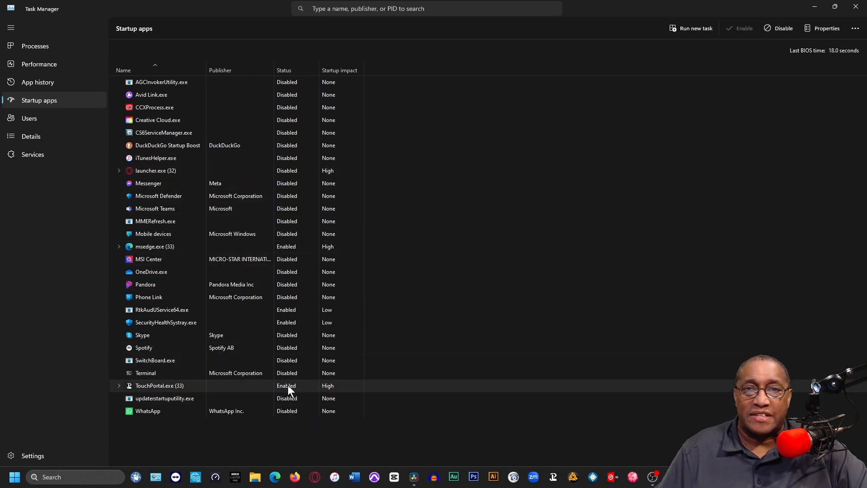